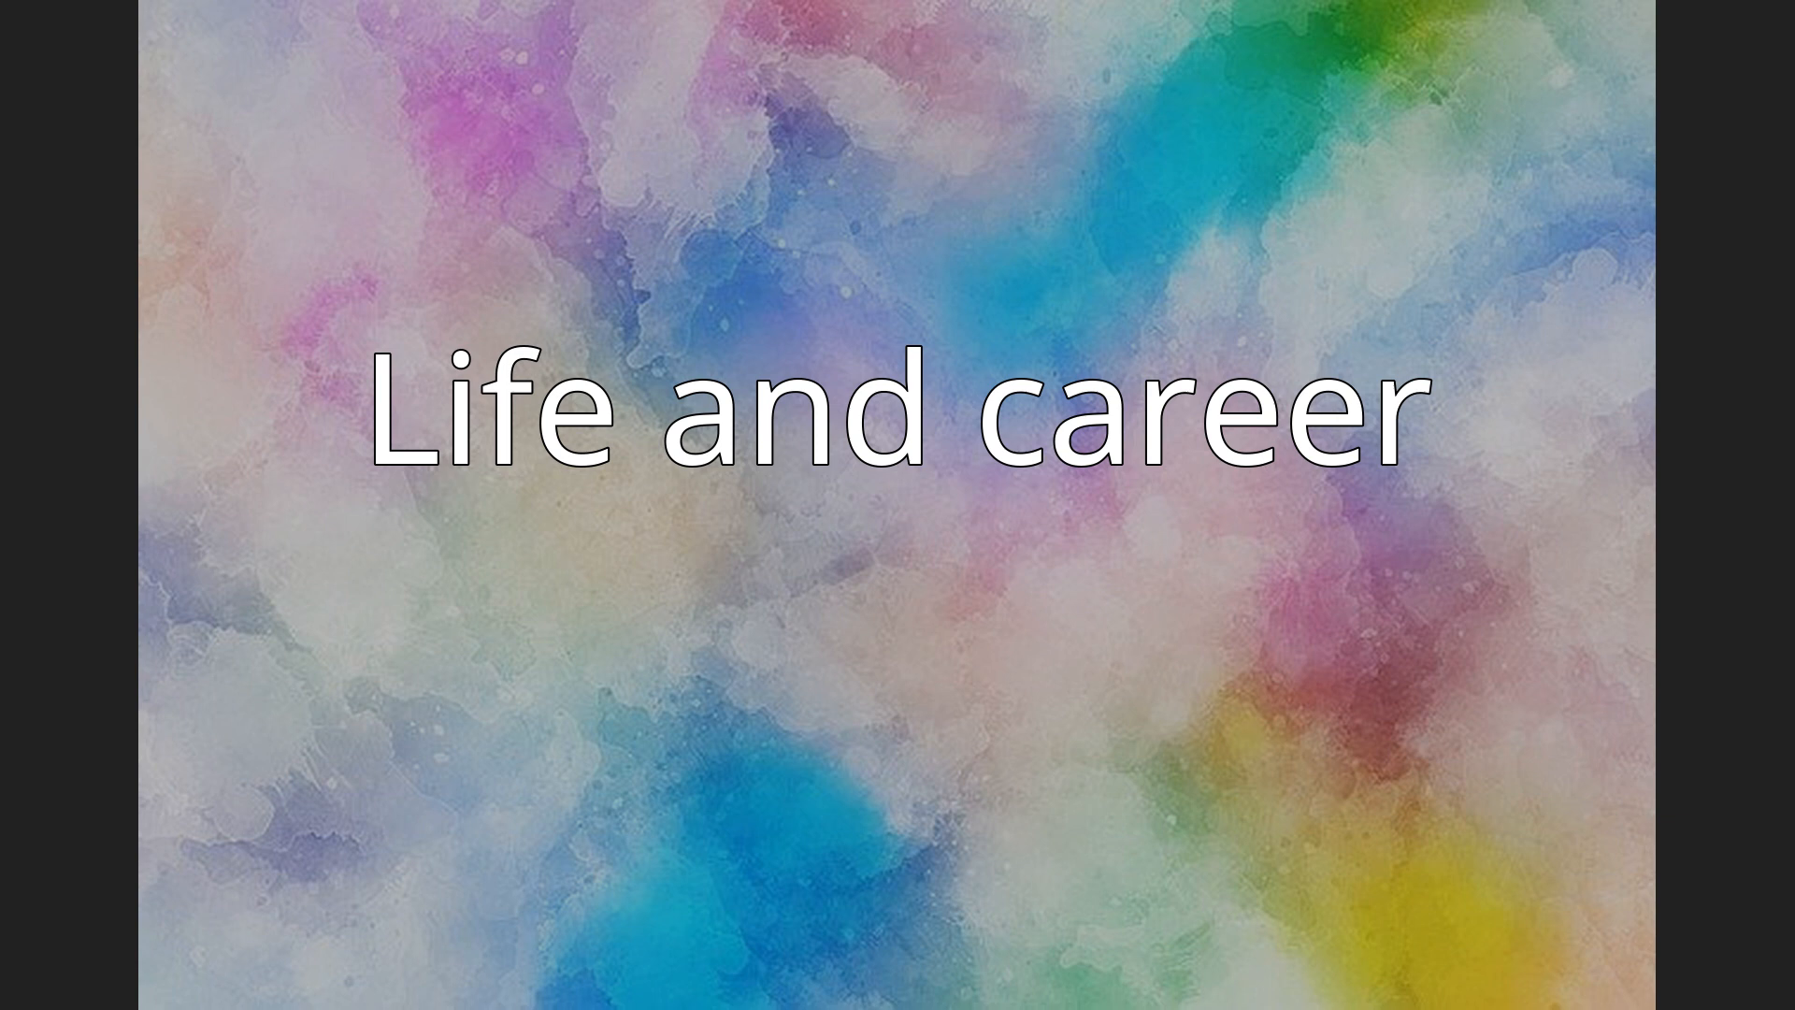
Advance the slideshow from 'Life and career' to the 'Television appearances' slide
{"action": "key", "text": "Right"}
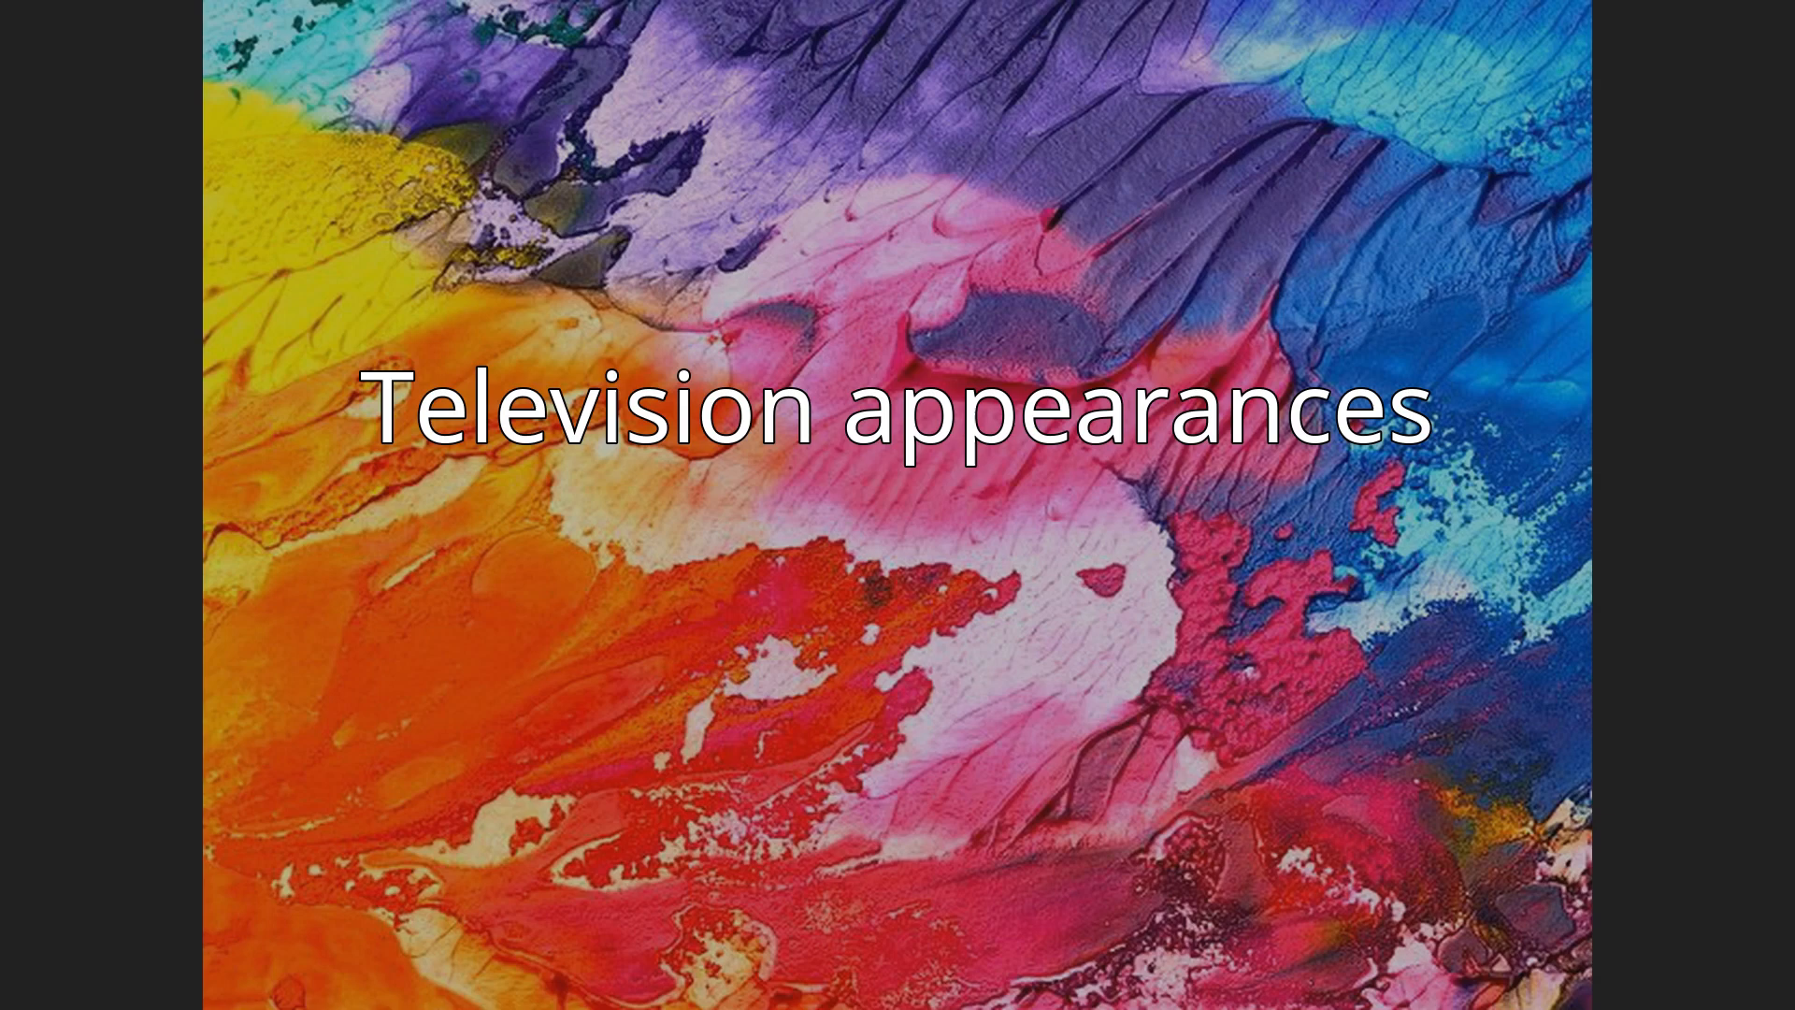